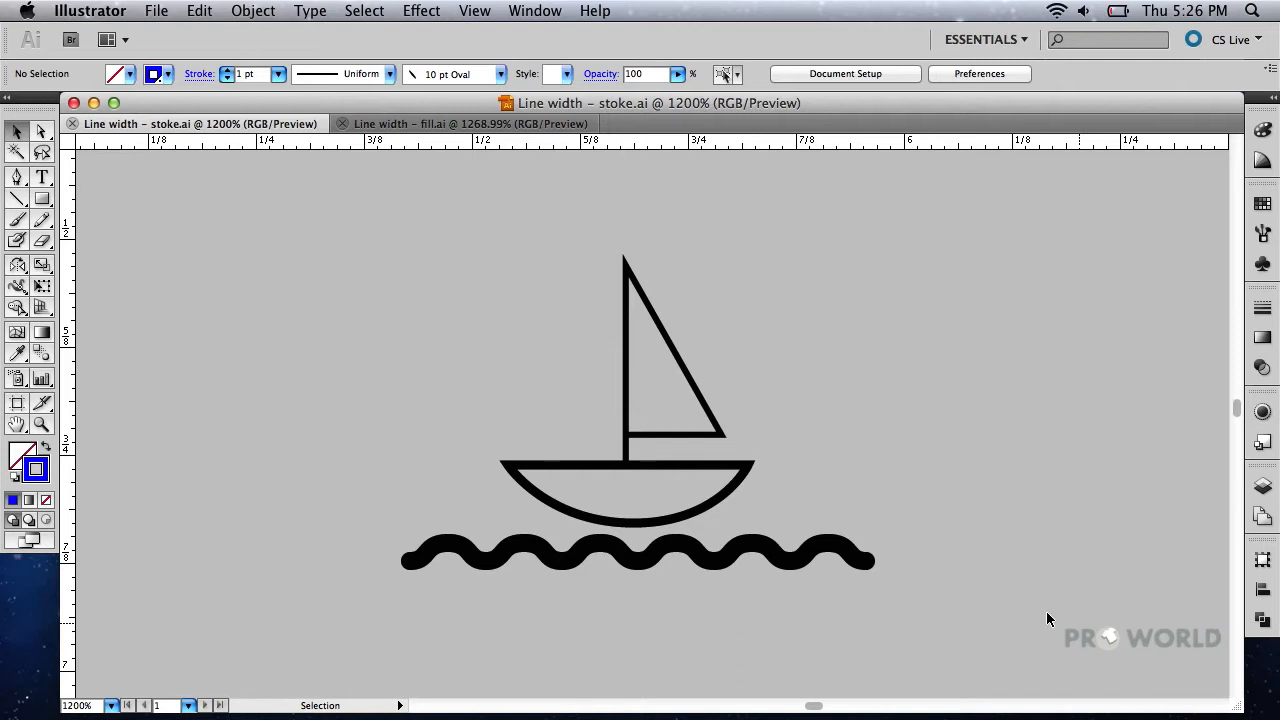
pyautogui.moveTo(282, 236)
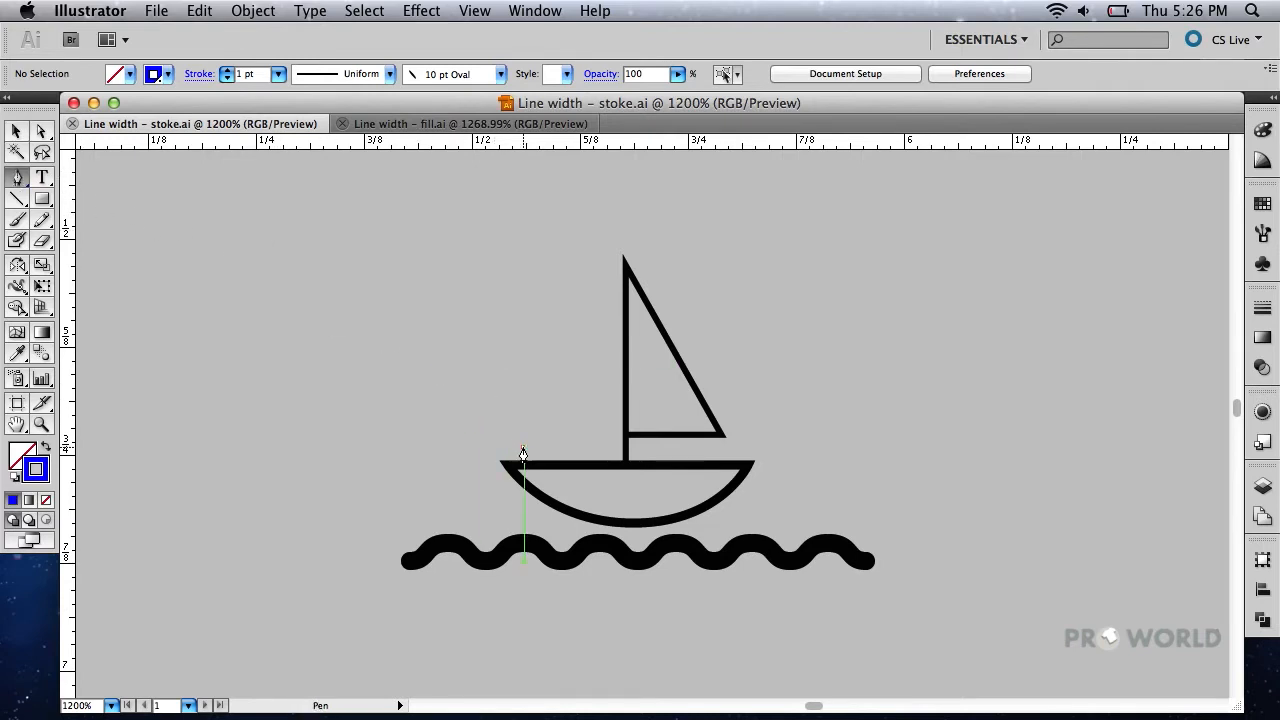
# Step: Draw a short horizontal blue reference line above the sailboat's hull, left of the mast
pyautogui.moveTo(522, 448); pyautogui.dragTo(604, 448)
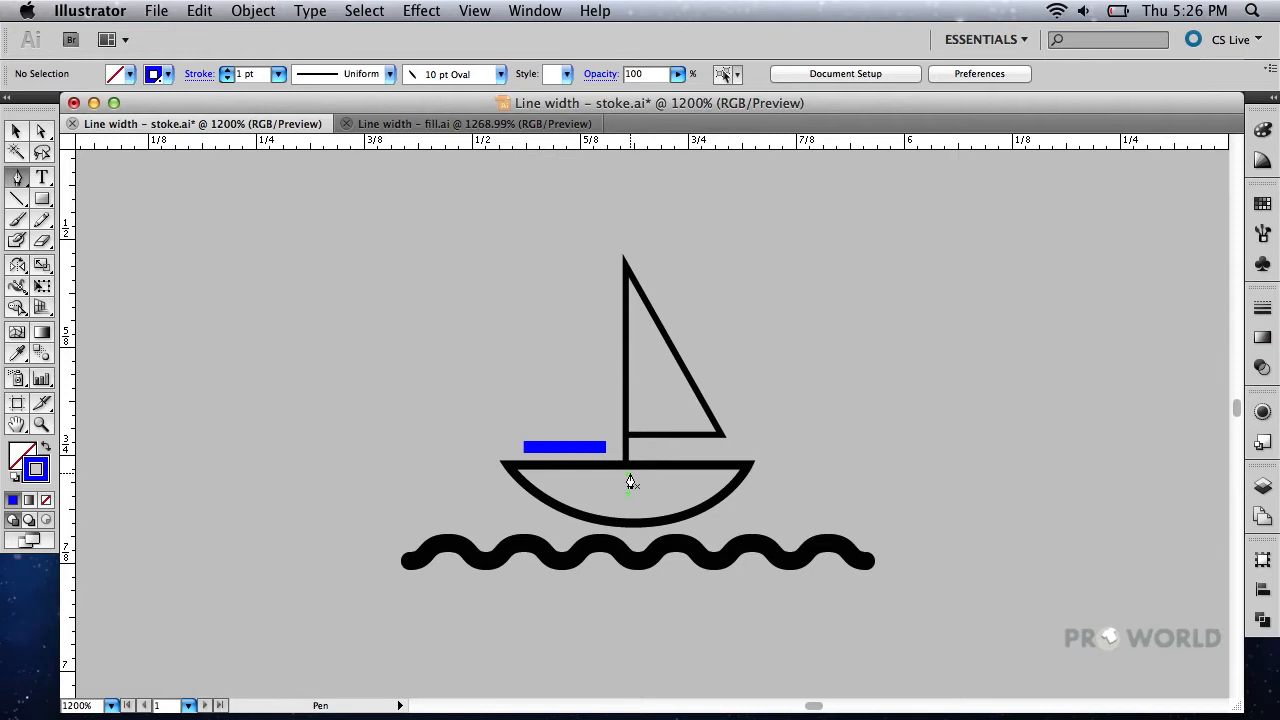
pyautogui.moveTo(628, 484)
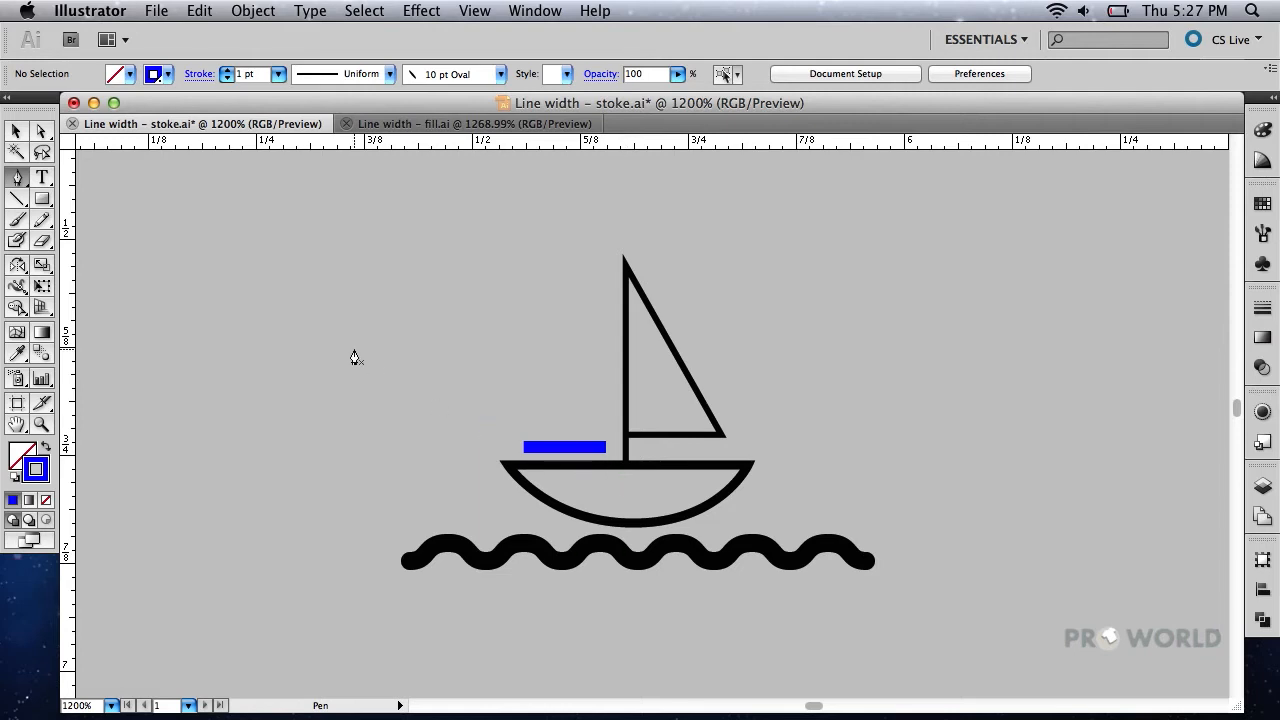
pyautogui.moveTo(132, 212)
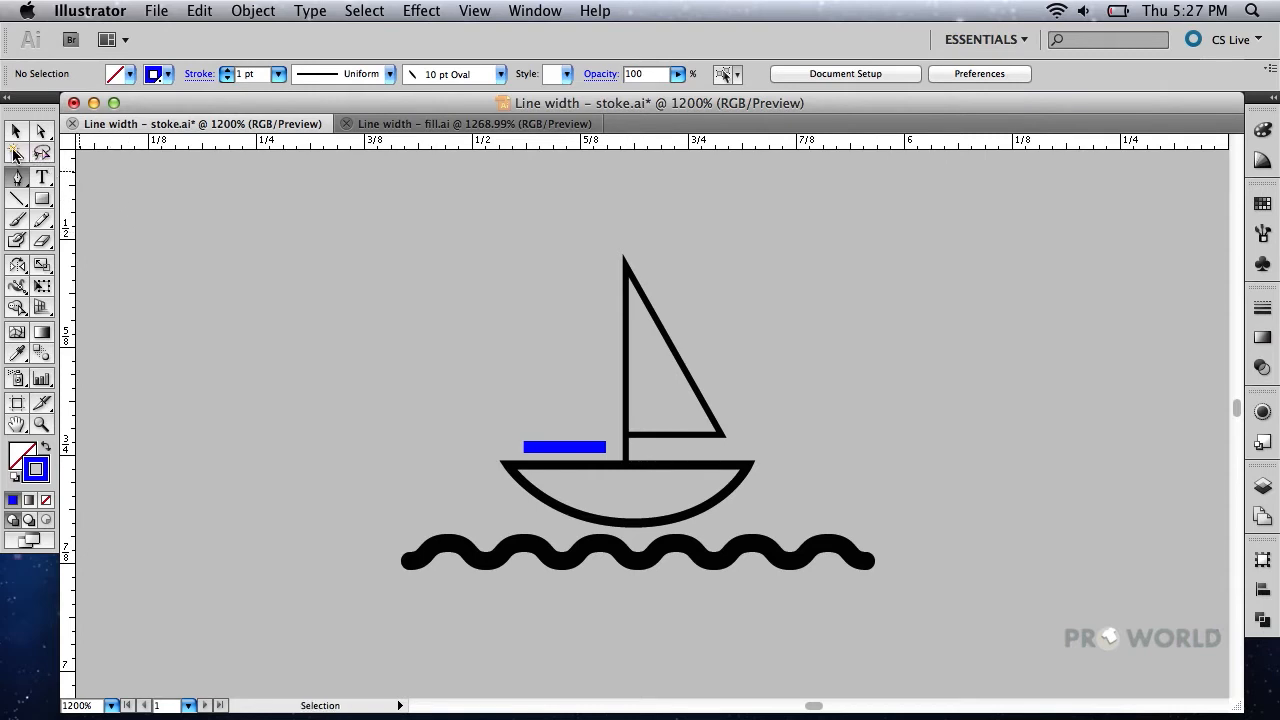
# Step: Show the Magic Wand options matching by stroke colour and stroke weight
pyautogui.click(16, 154)
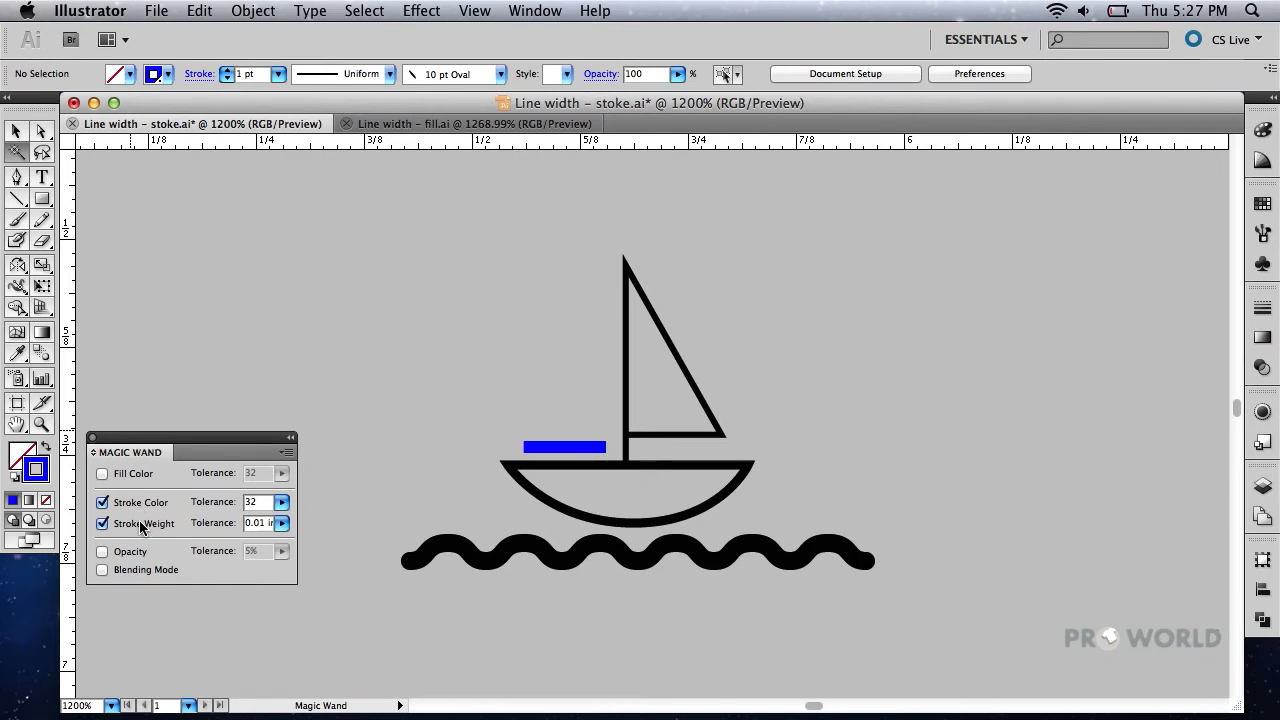
pyautogui.moveTo(258, 536)
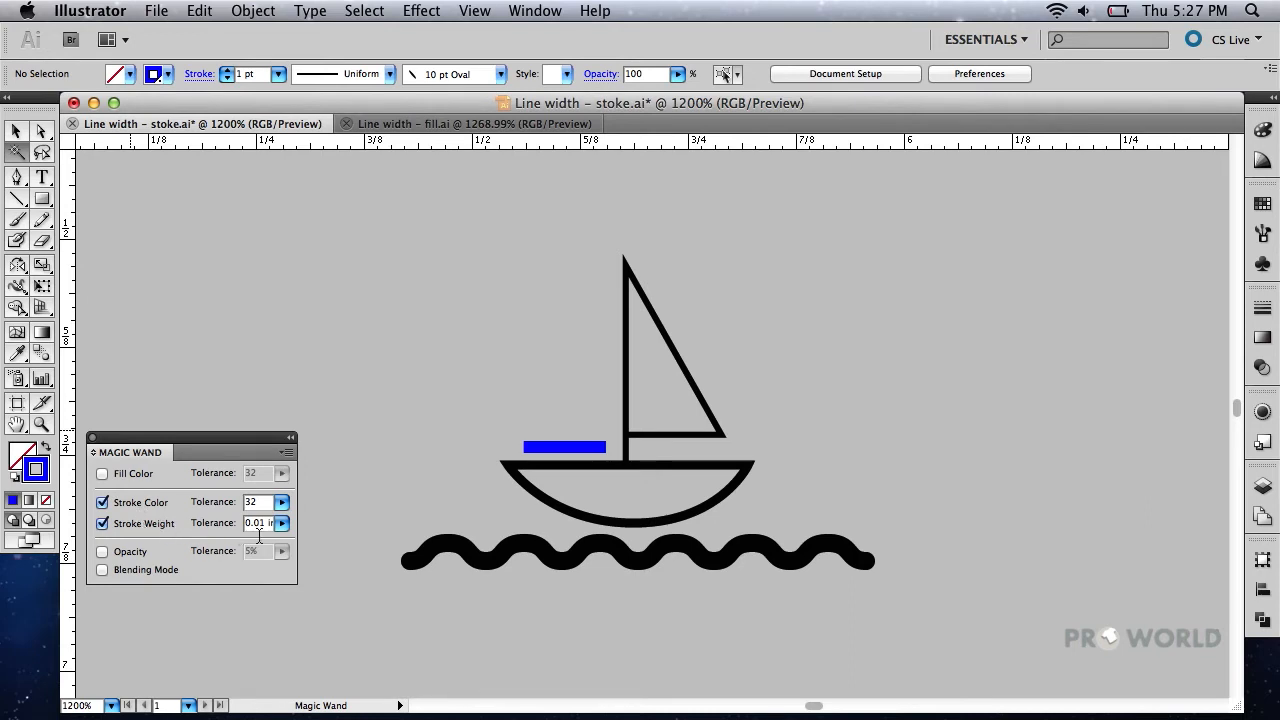
pyautogui.moveTo(186, 436)
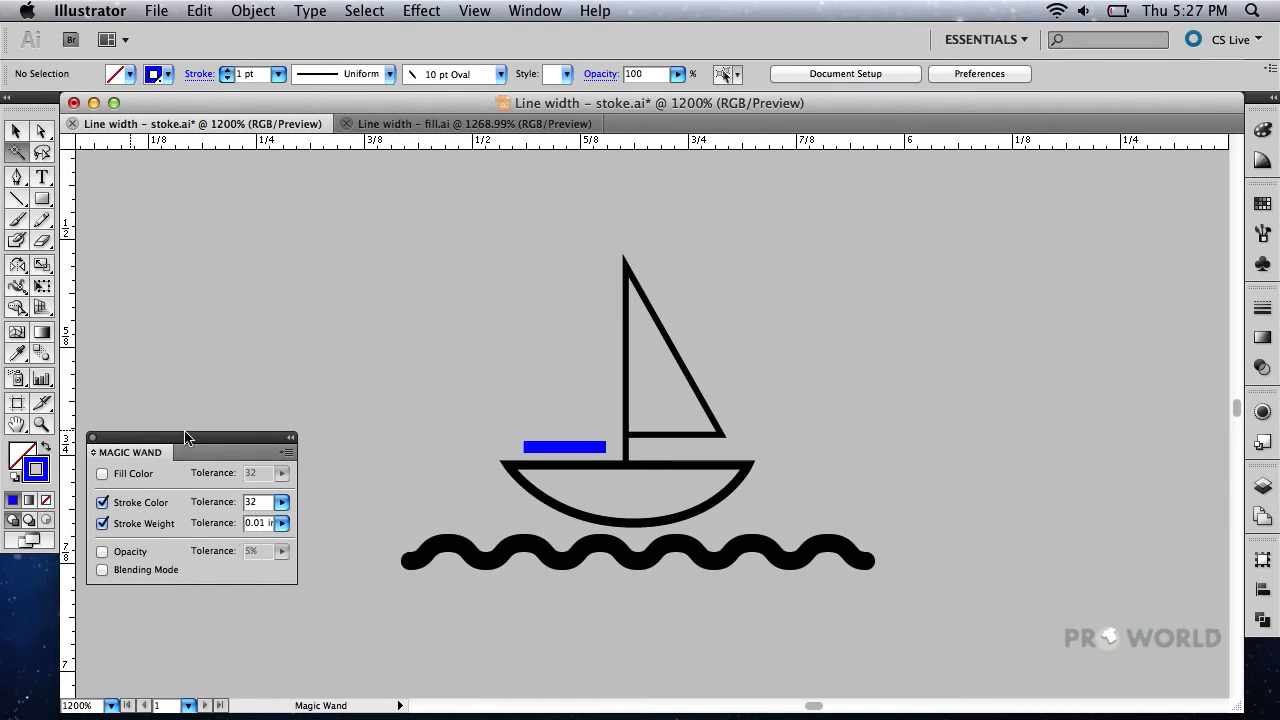
pyautogui.moveTo(228, 250)
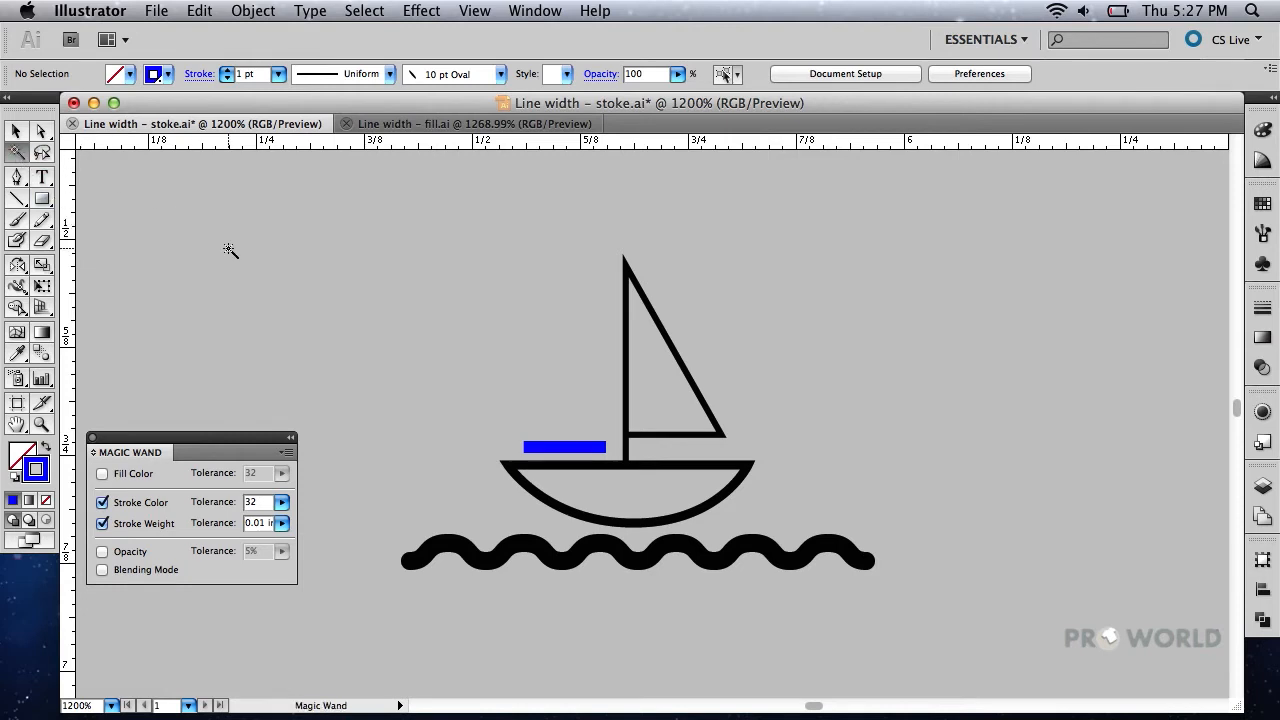
# Step: Select all thin sailboat lines — sail, mast and hull — with the Magic Wand
pyautogui.click(624, 390)
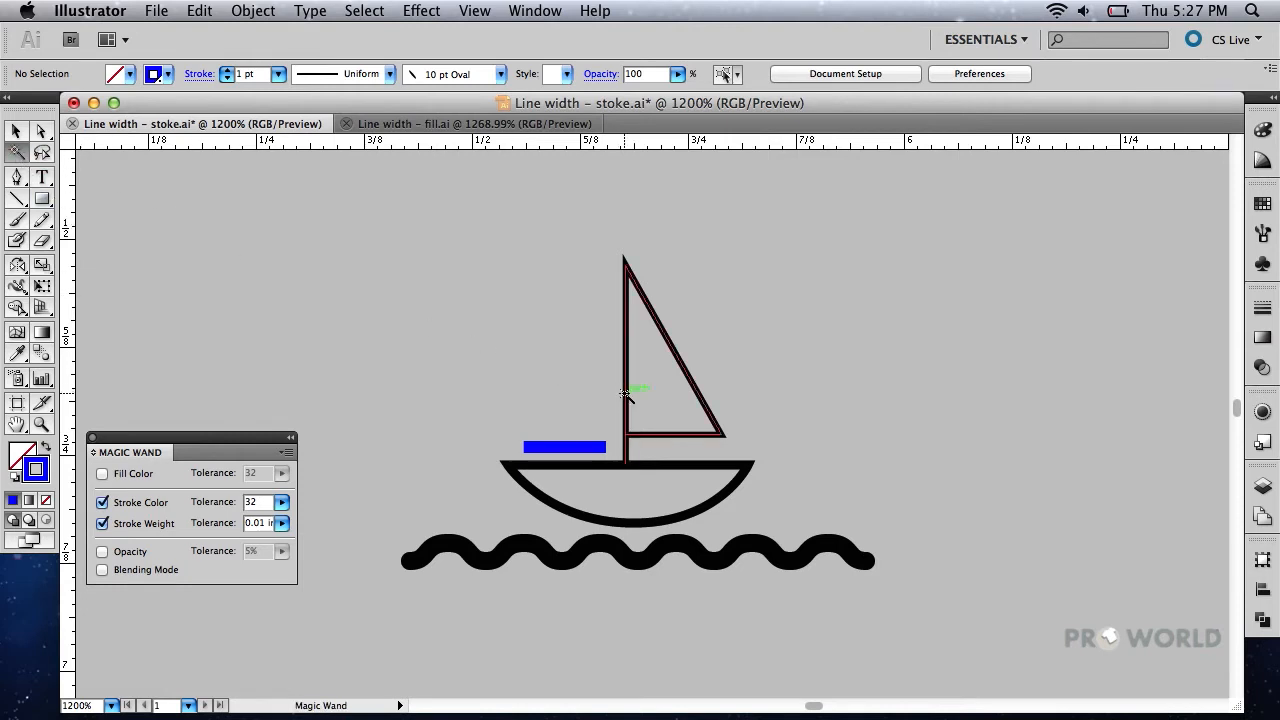
pyautogui.click(624, 396)
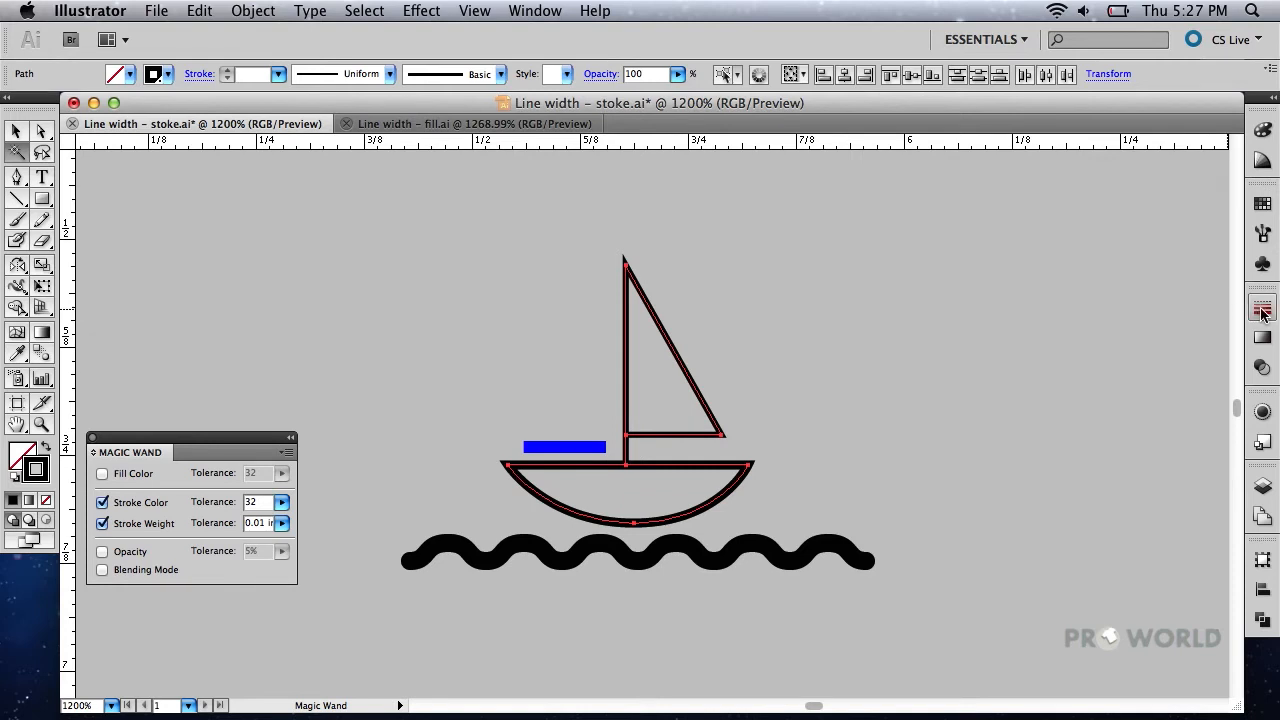
# Step: Set the selected sail, mast and hull lines to a 1 pt stroke weight
pyautogui.click(1262, 312)
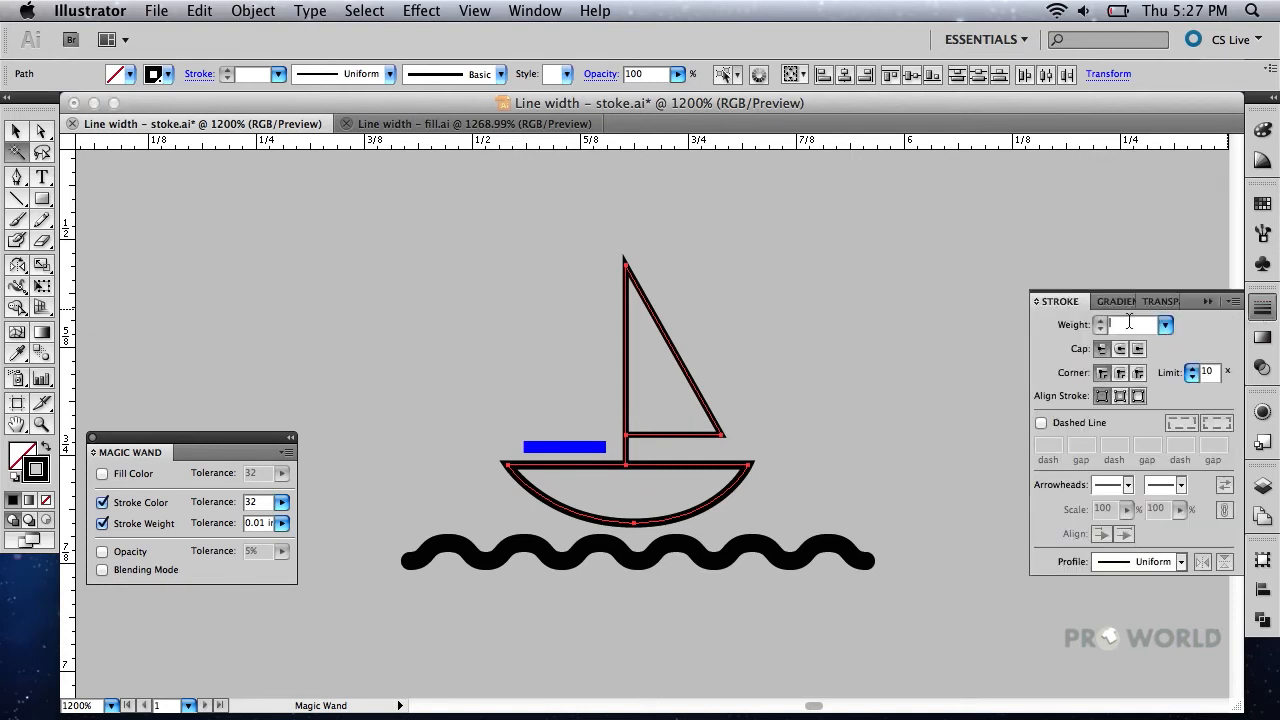
pyautogui.write('1 pt')
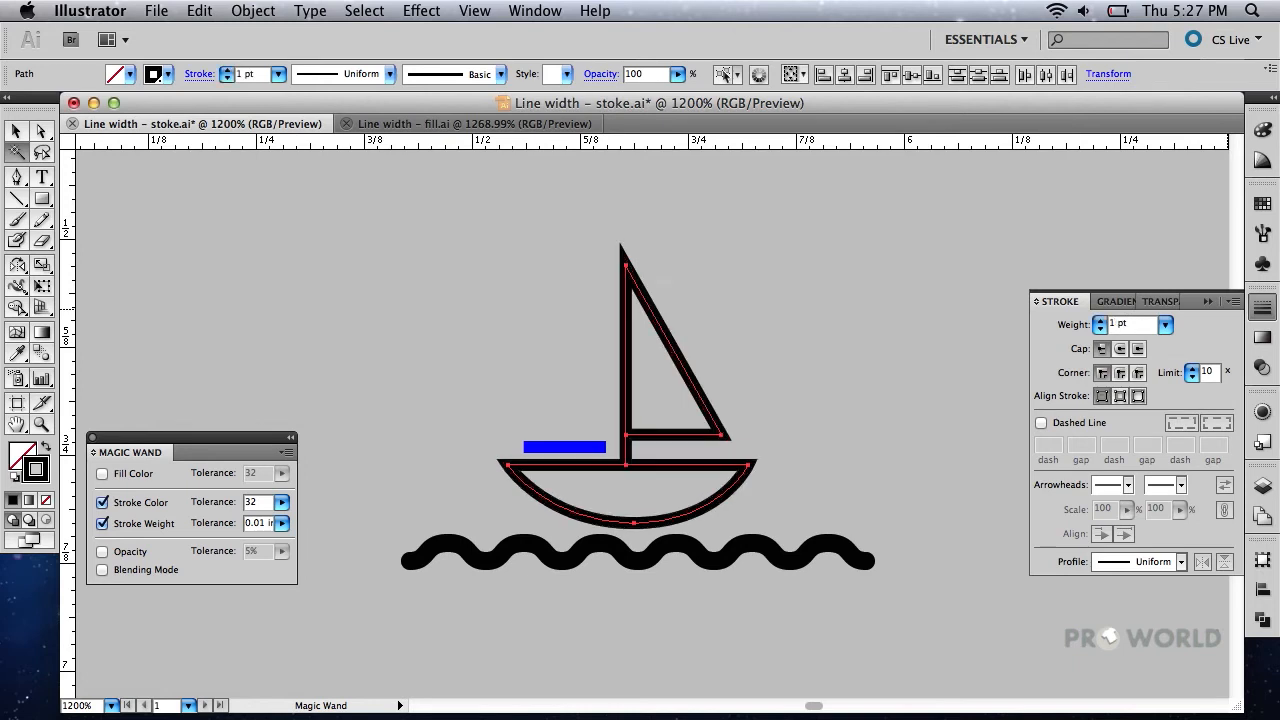
pyautogui.moveTo(824, 442)
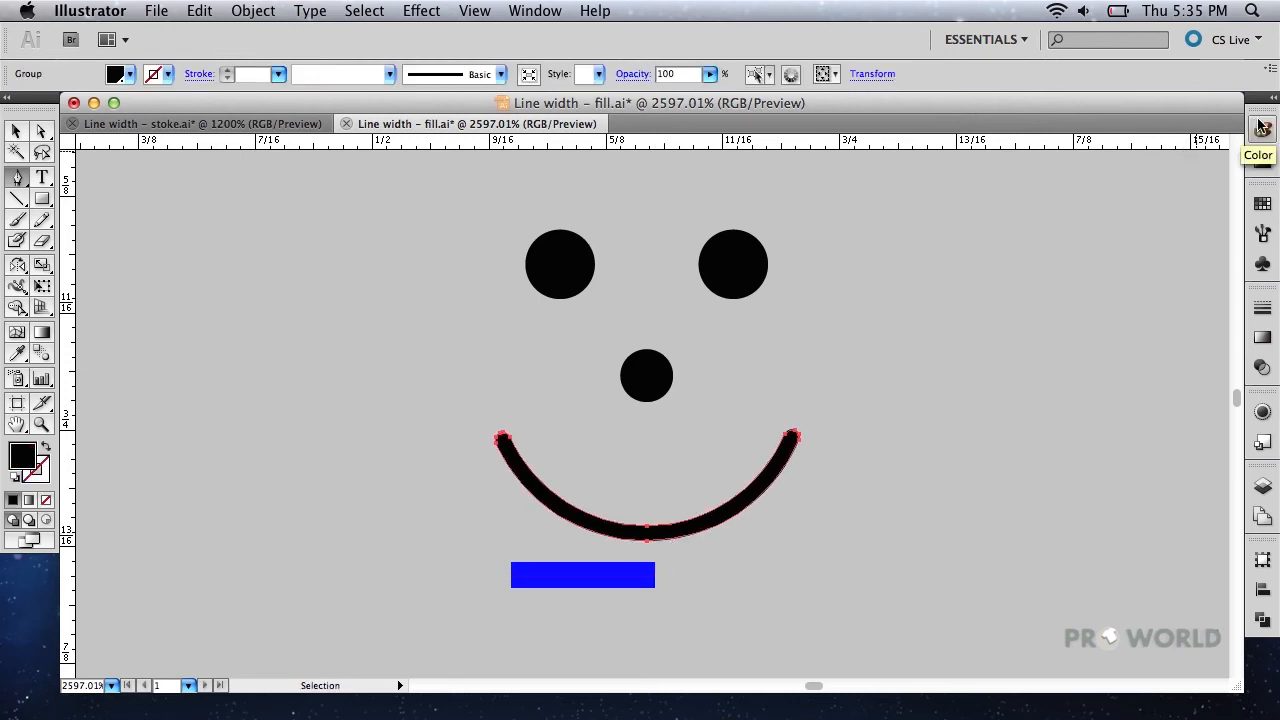
# Step: Give the smiley face's smile a black stroke and confirm its weight is 1 pt
pyautogui.click(1256, 124)
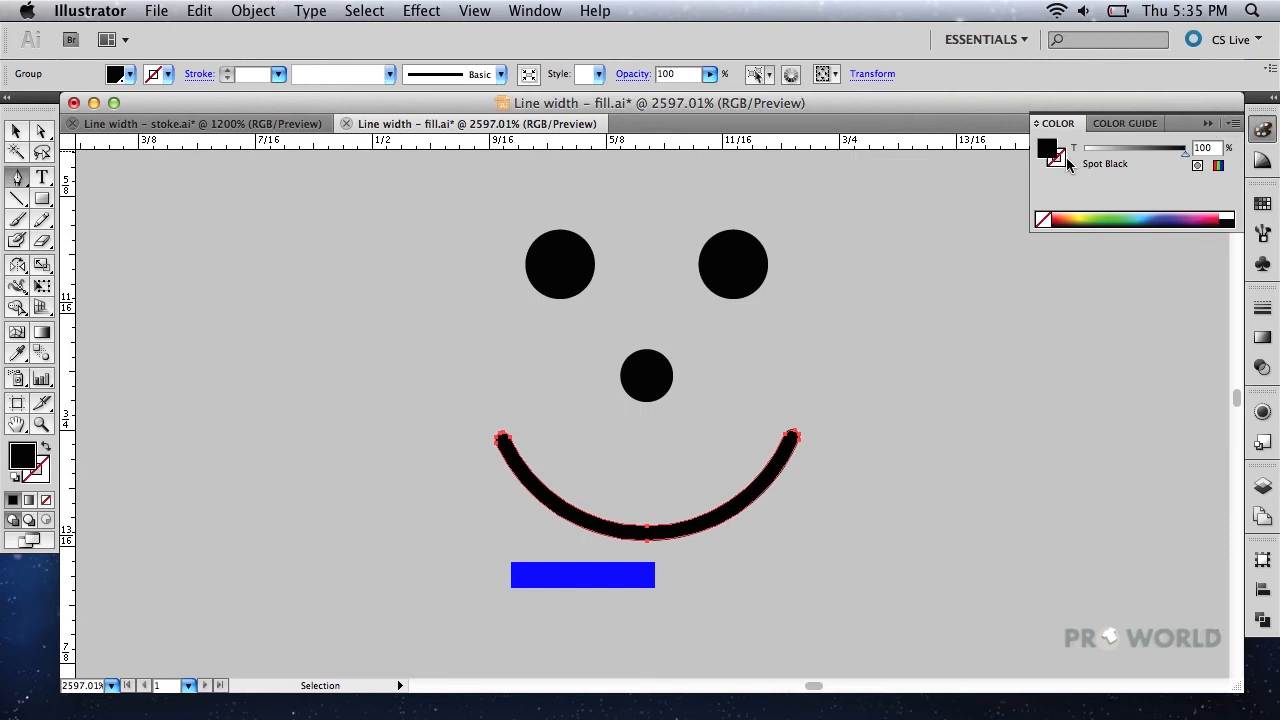
pyautogui.moveTo(1058, 164)
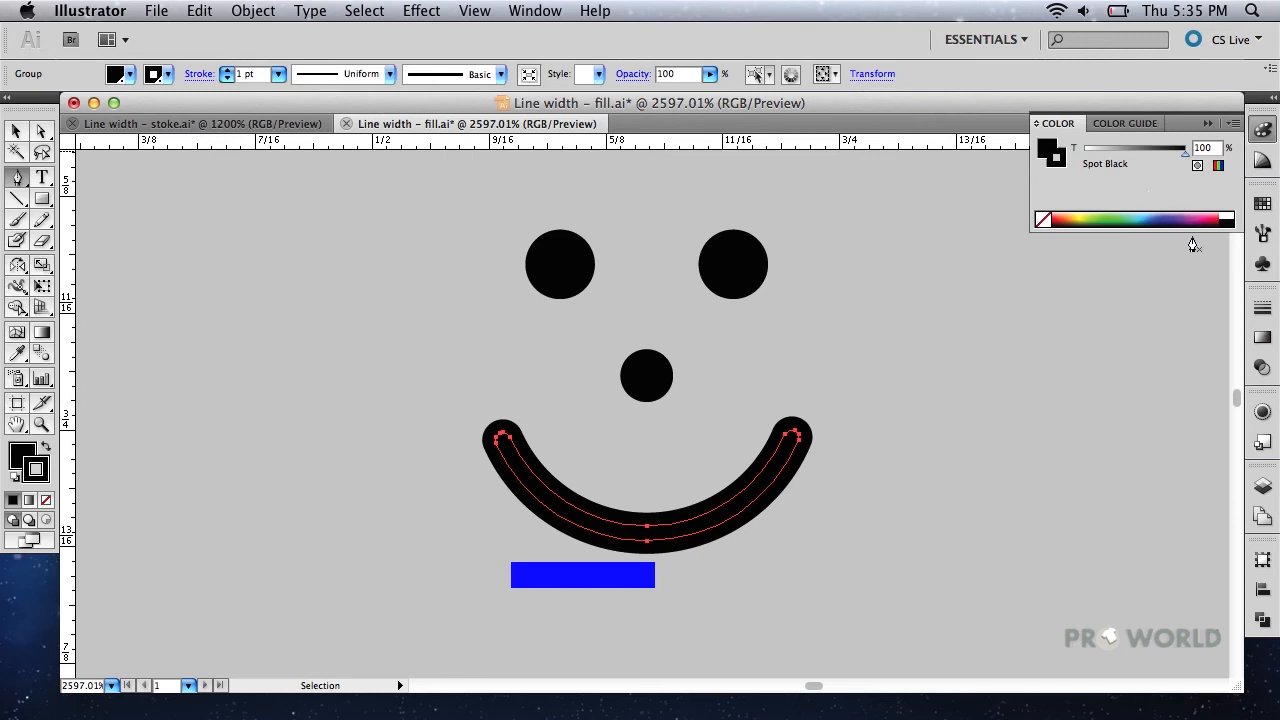
pyautogui.click(1264, 308)
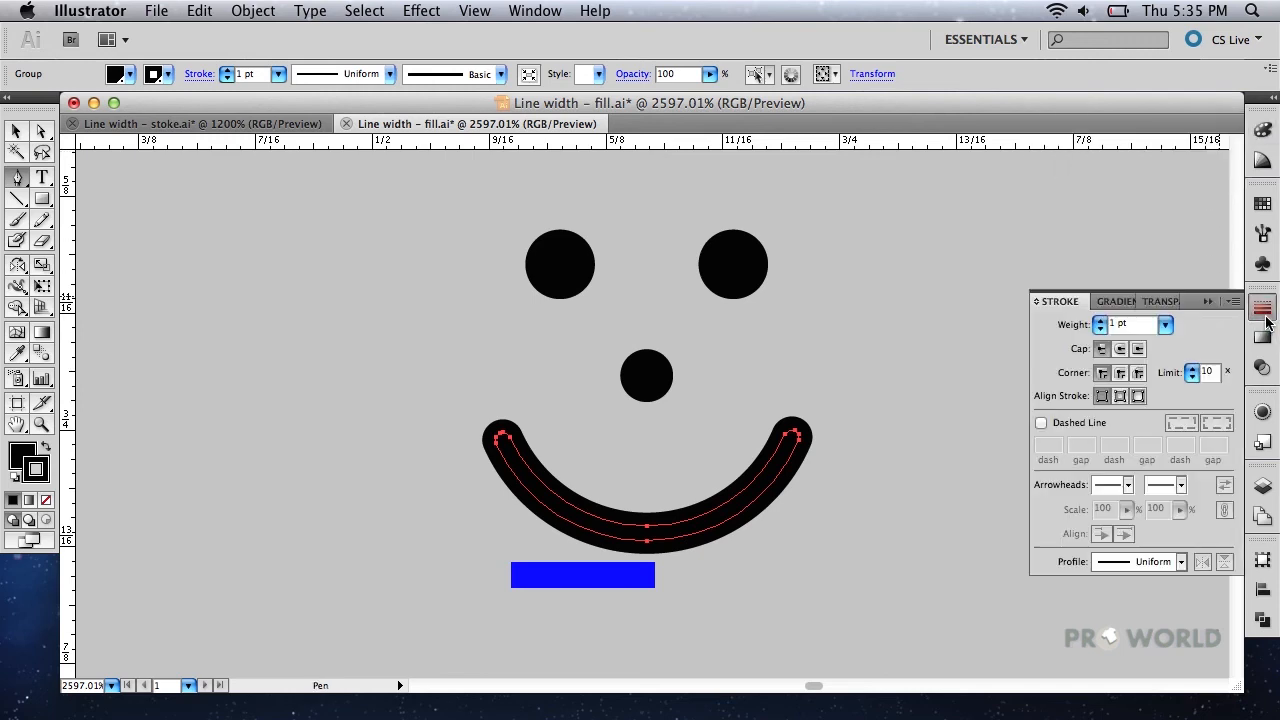